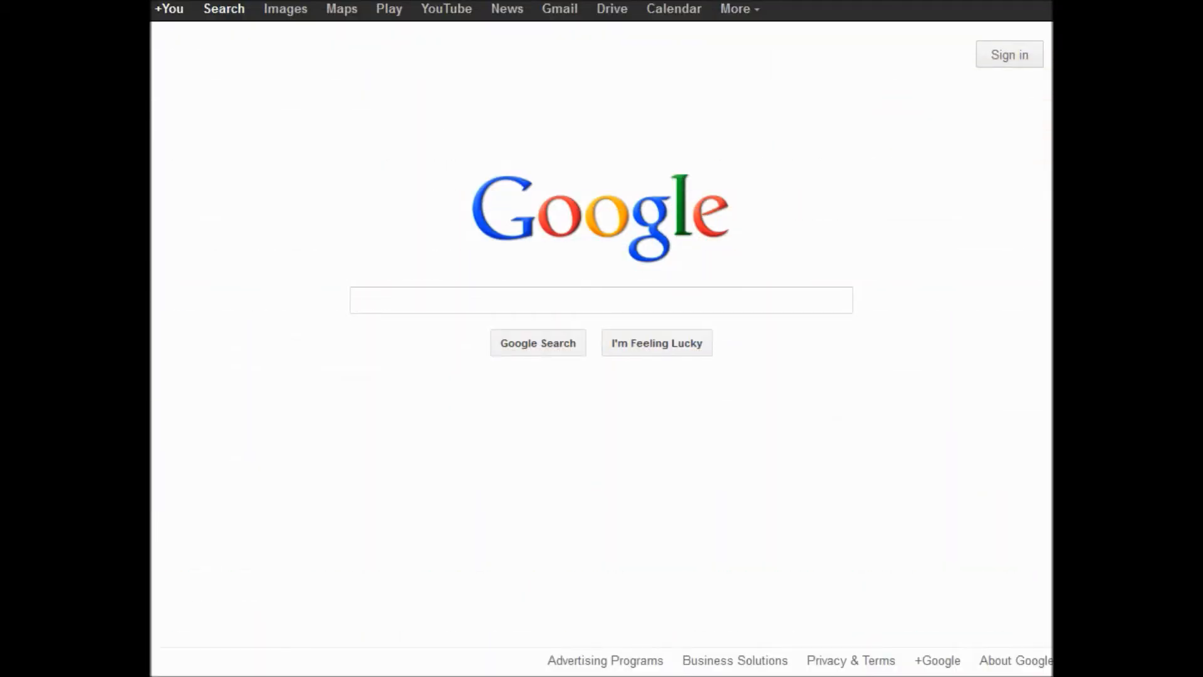
- Search Google for 'googol' to get the 1.0 × 10^100 calculator result and Wikipedia entry
{"action": "type", "text": "googol"}
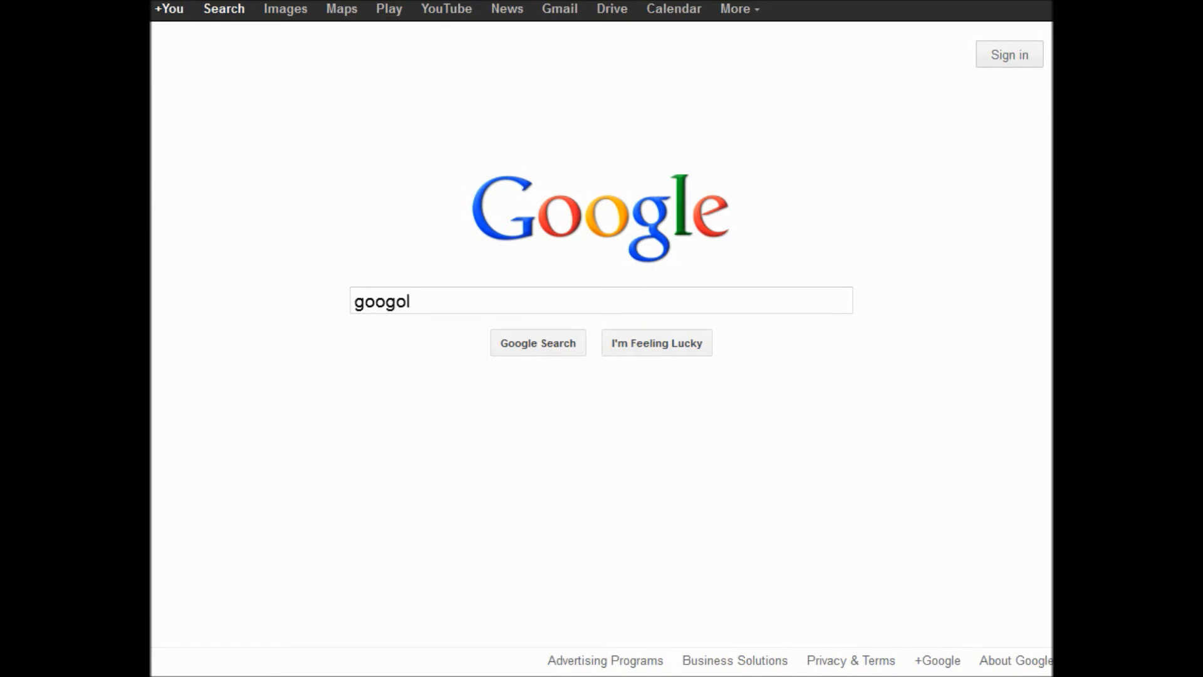
{"action": "left_click", "coordinate": [537, 342]}
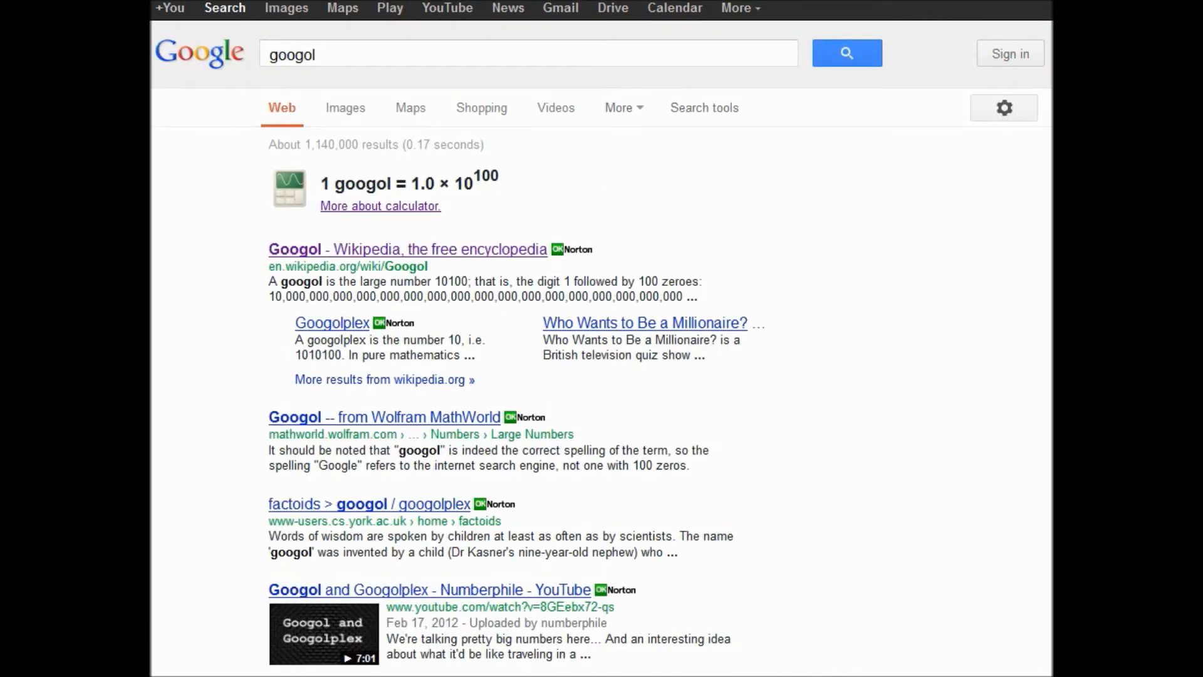